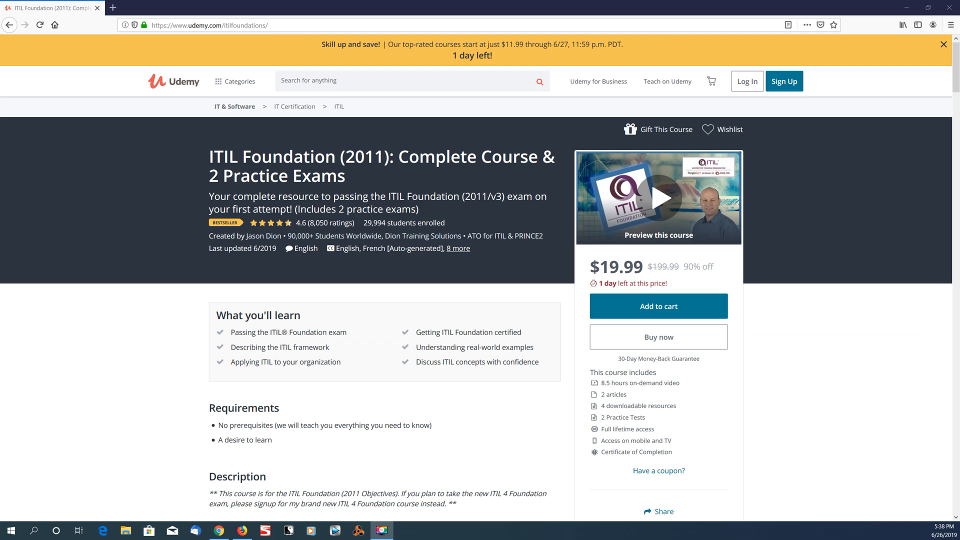
mouse_move(91, 296)
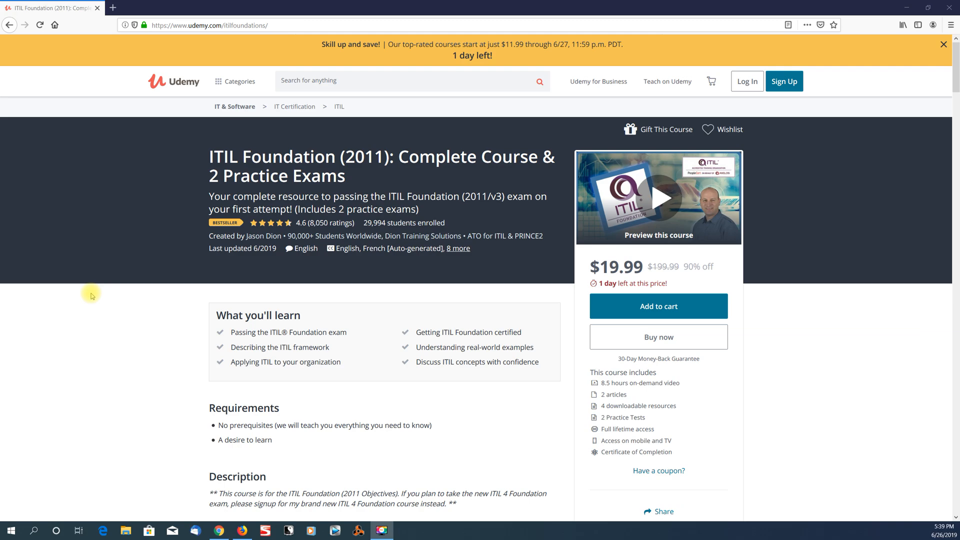
mouse_move(352, 187)
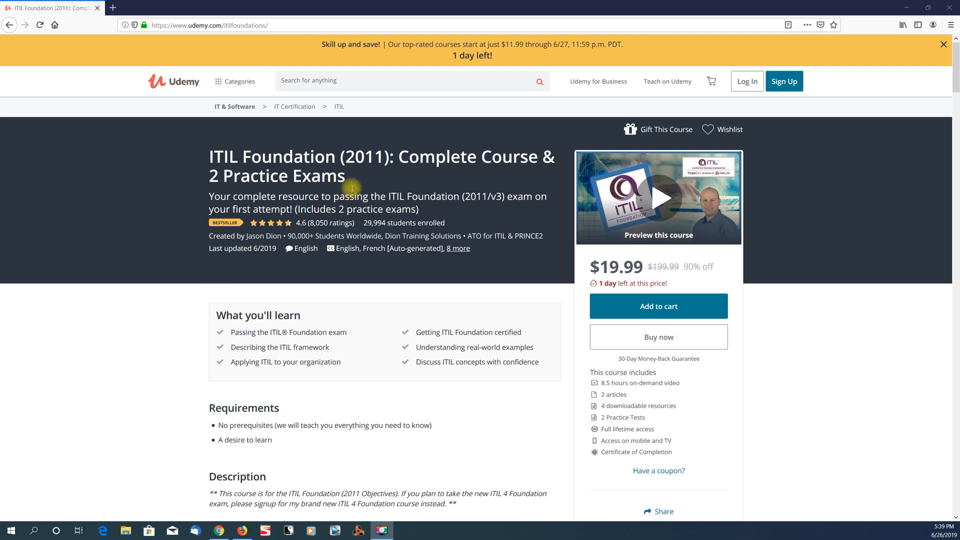
mouse_move(409, 171)
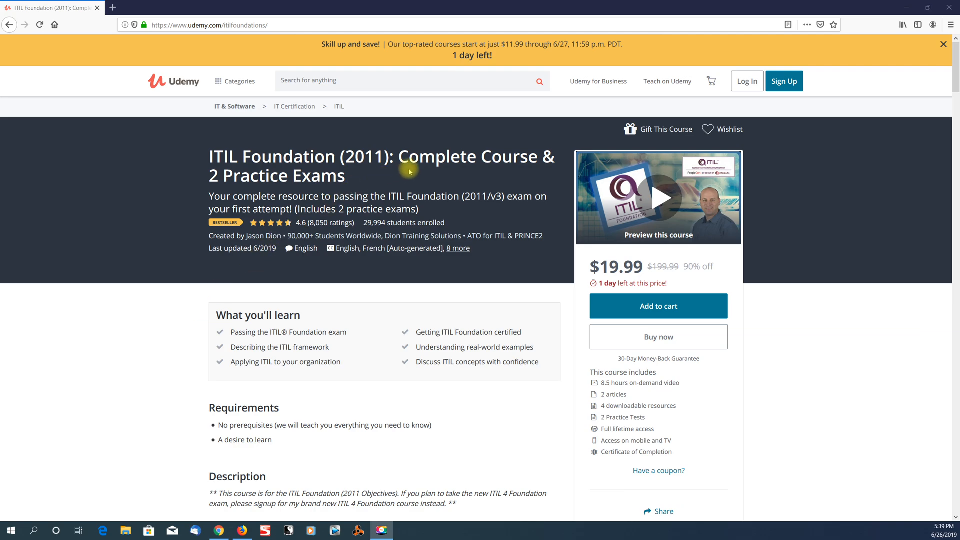
mouse_move(404, 210)
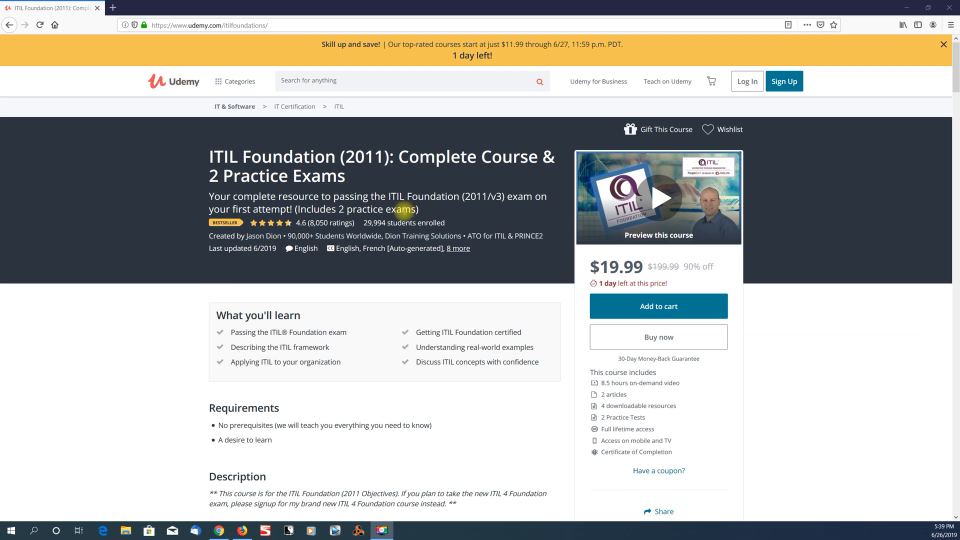
mouse_move(156, 324)
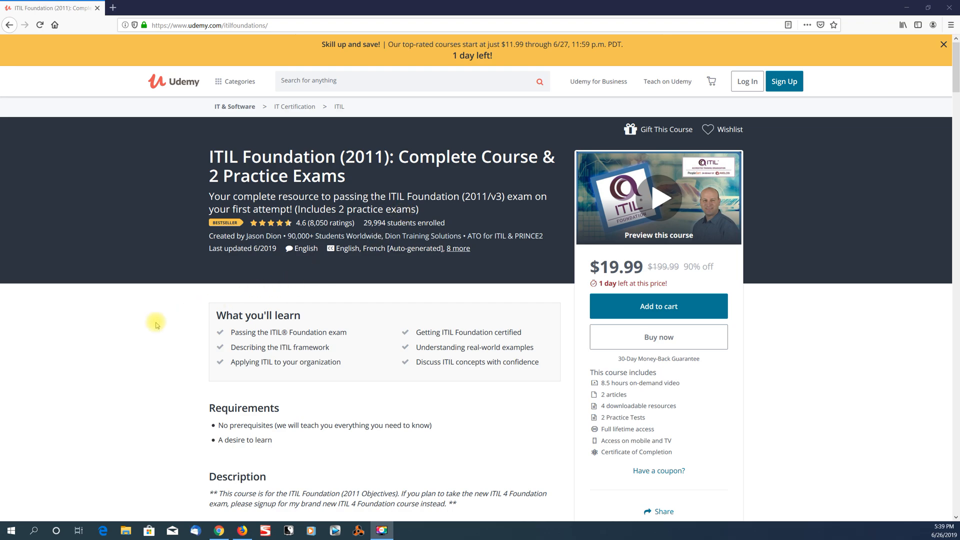
mouse_move(380, 211)
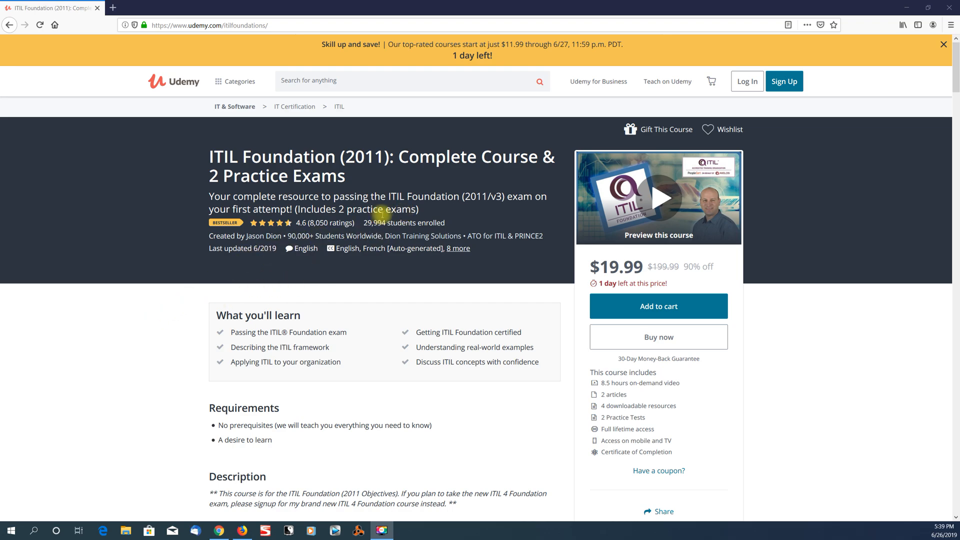
scroll(down, 3)
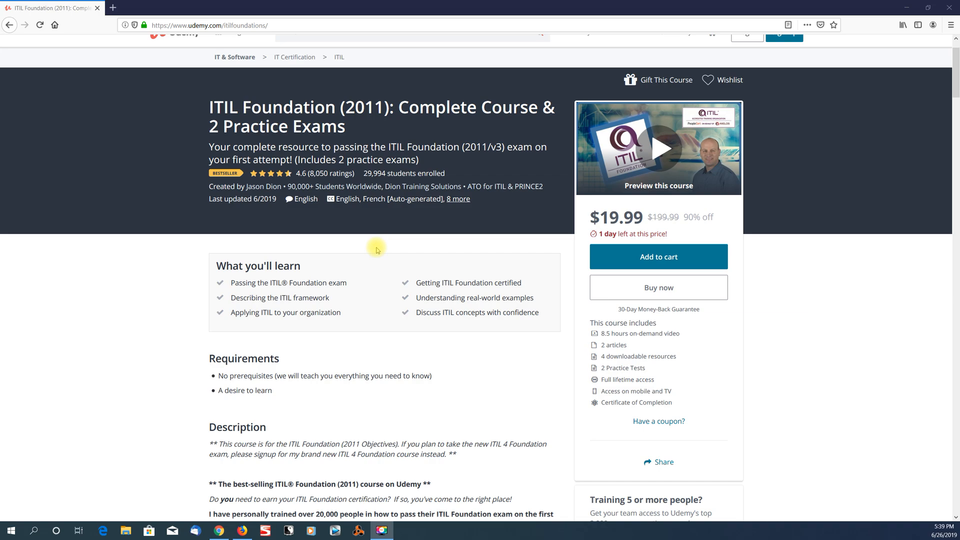
mouse_move(50, 372)
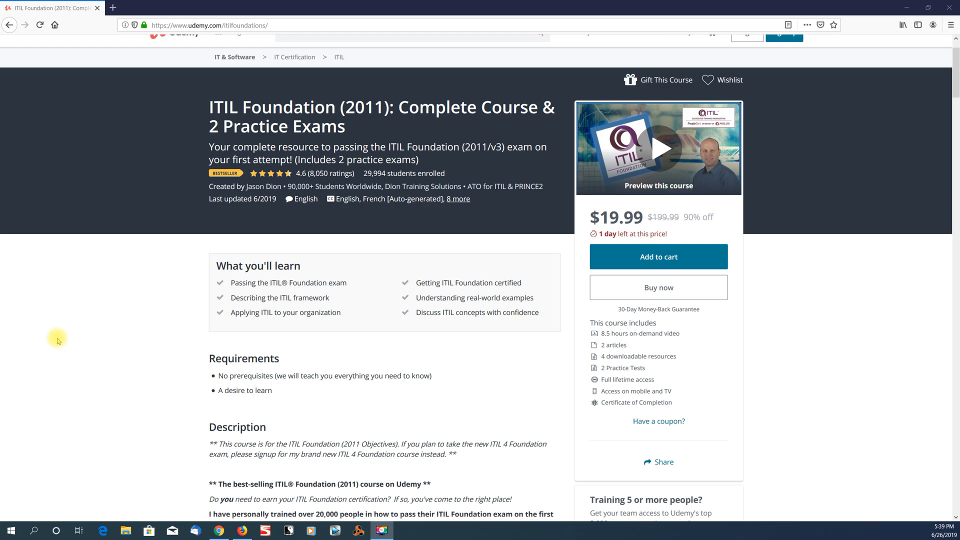
scroll(down, 3)
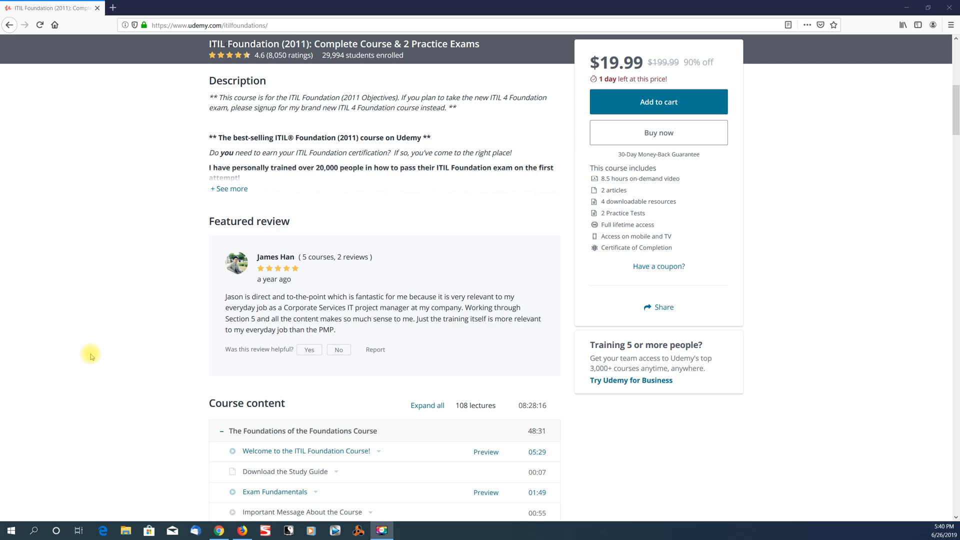
scroll(down, 3)
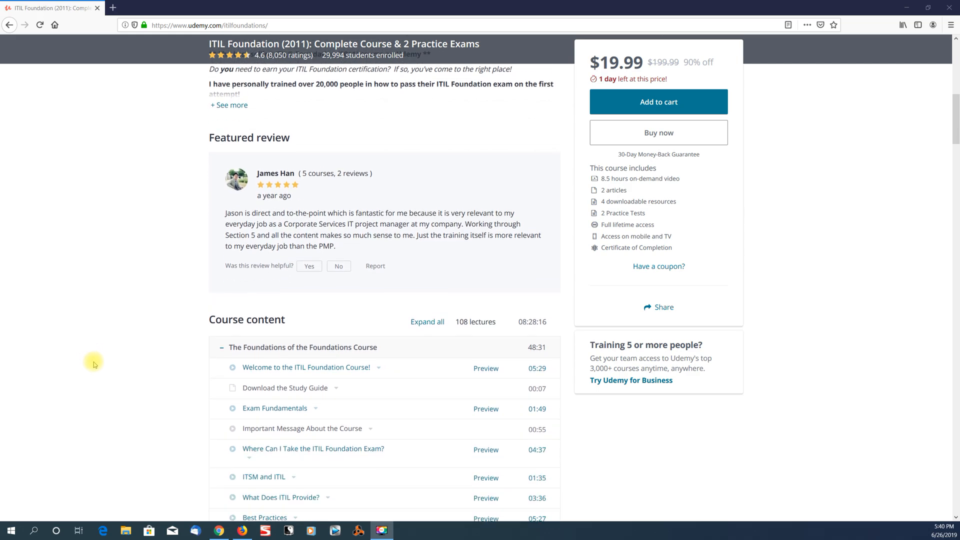
scroll(down, 3)
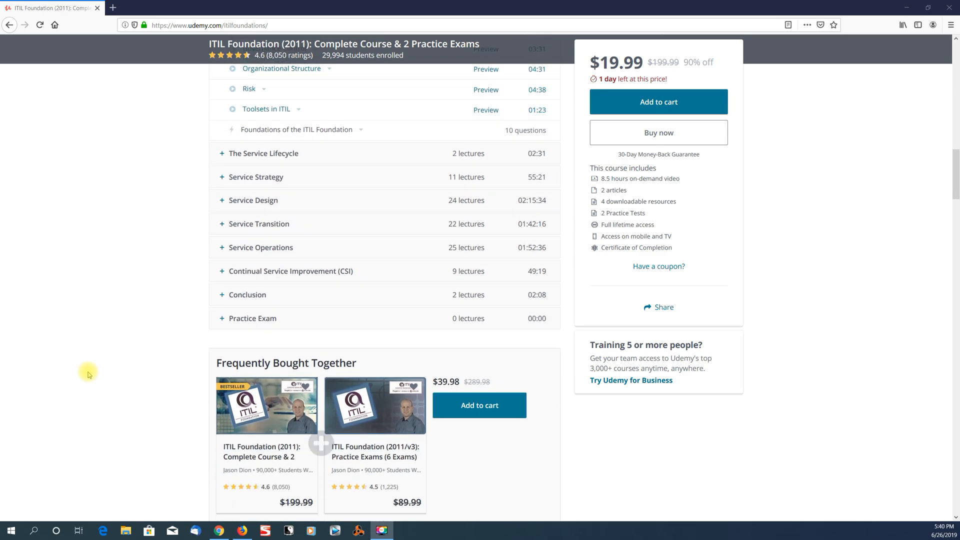
scroll(up, 3)
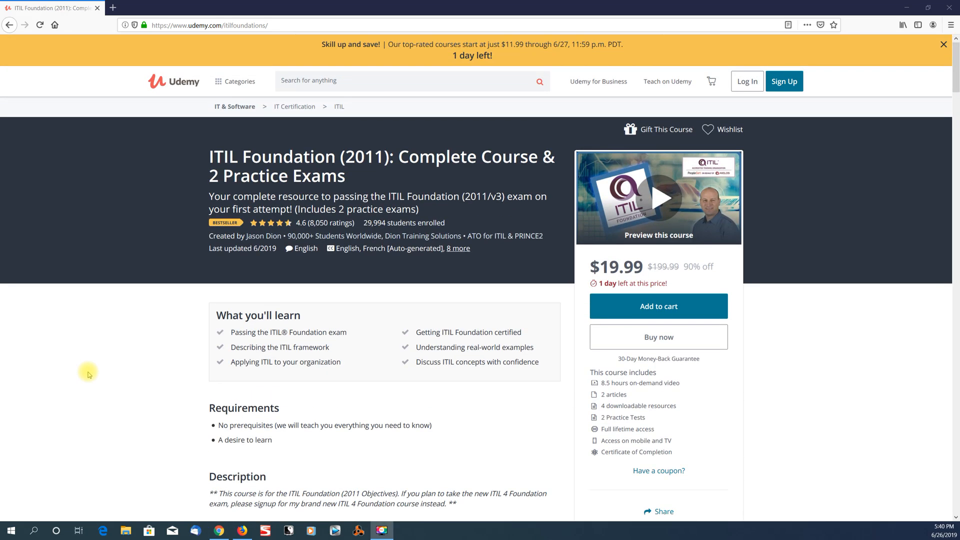